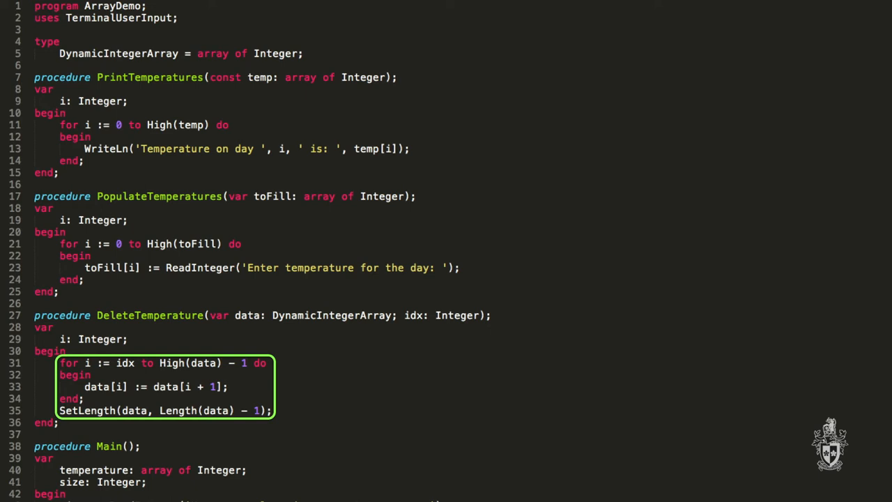
- Enter 4 at the 'How many values' prompt of the running ArrayDemo program
{"action": "scroll", "scroll_direction": "down", "scroll_amount": 3}
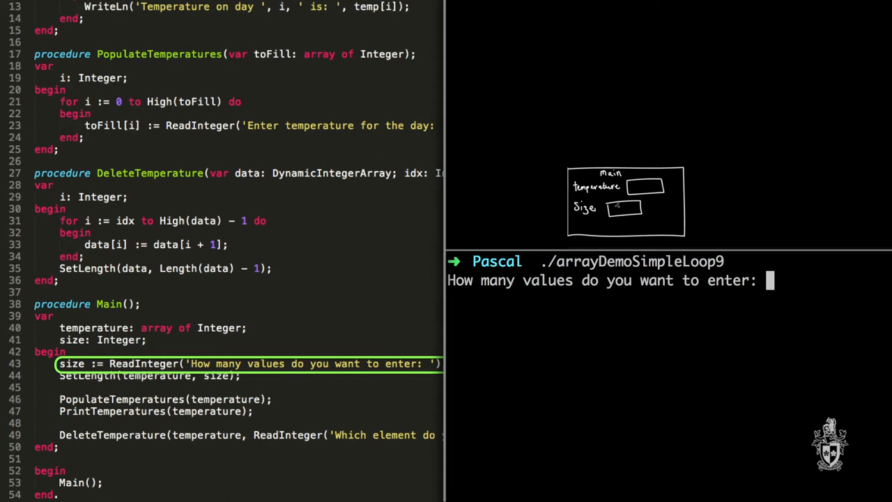
{"action": "type", "text": "4"}
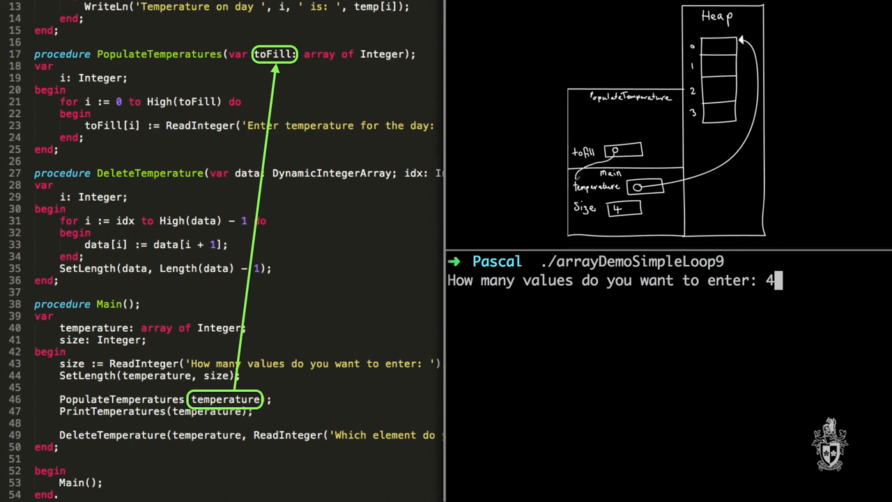
- Submit the count and enter 45 at the next 'Enter temperature' prompt
{"action": "key", "text": "Return"}
{"action": "type", "text": "41"}
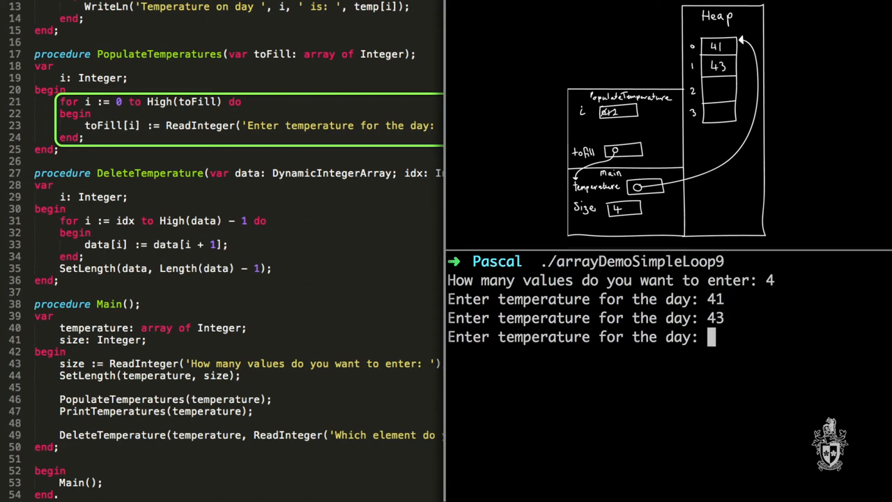
{"action": "type", "text": "45"}
{"action": "type", "text": "40"}
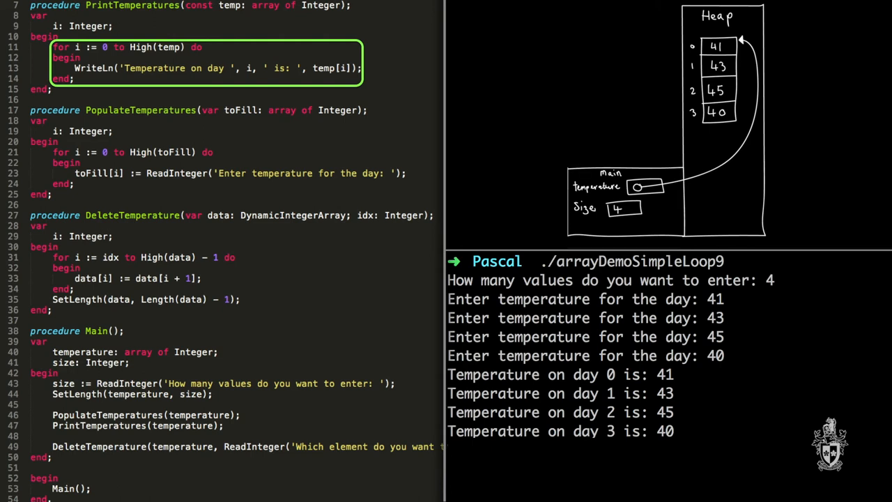
- Scroll the editor down to Main and the ReadInteger call in DeleteTemperature
{"action": "scroll", "scroll_direction": "down", "scroll_amount": 3}
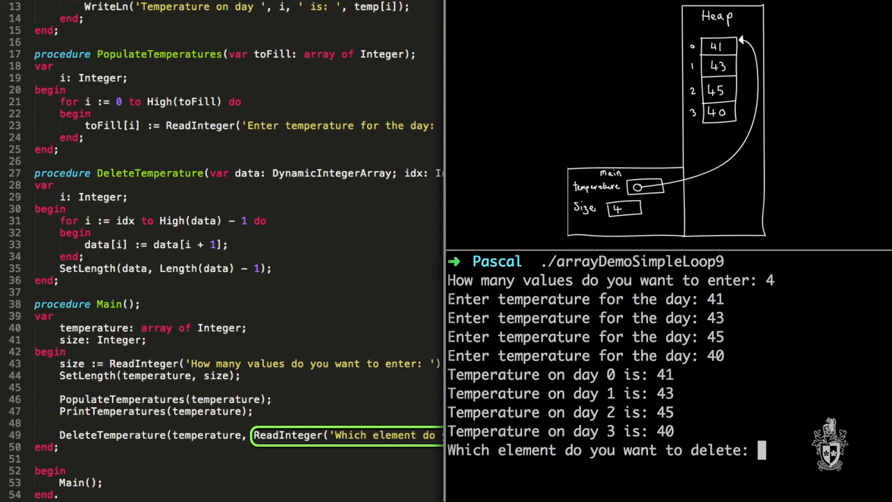
{"action": "type", "text": "1"}
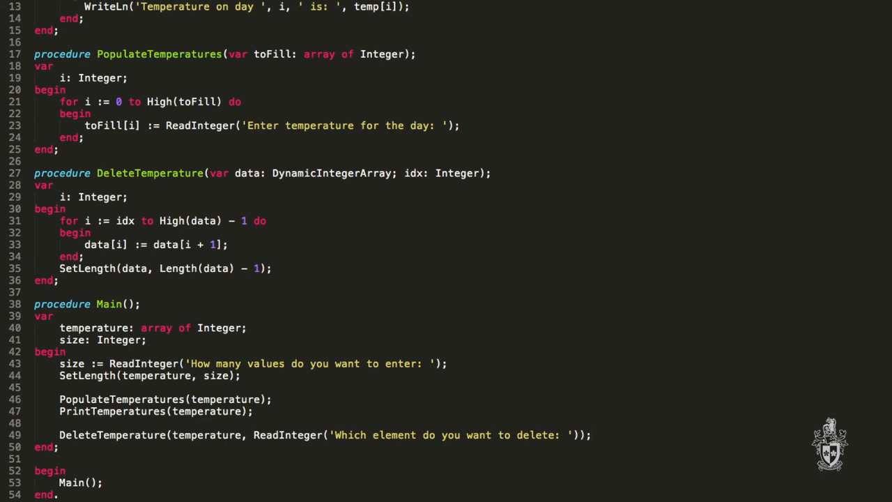
- Scroll to the top of the ArrayDemo source so the program header is visible
{"action": "scroll", "scroll_direction": "up", "scroll_amount": 3}
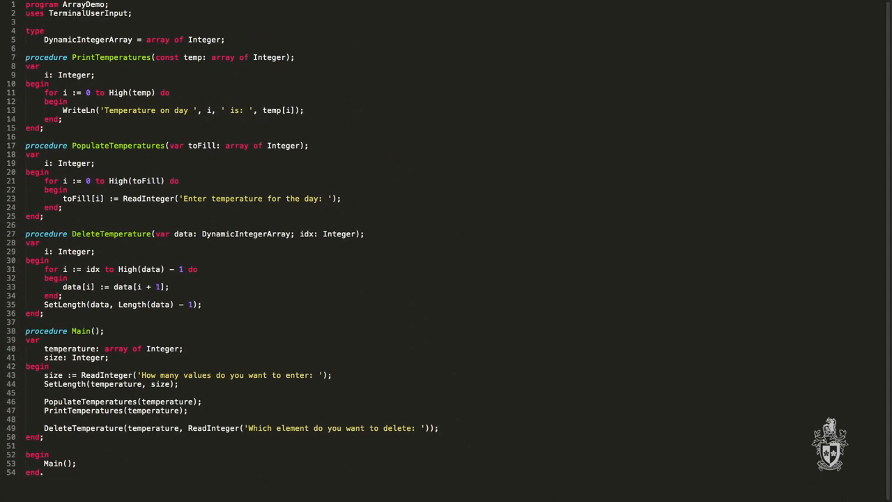